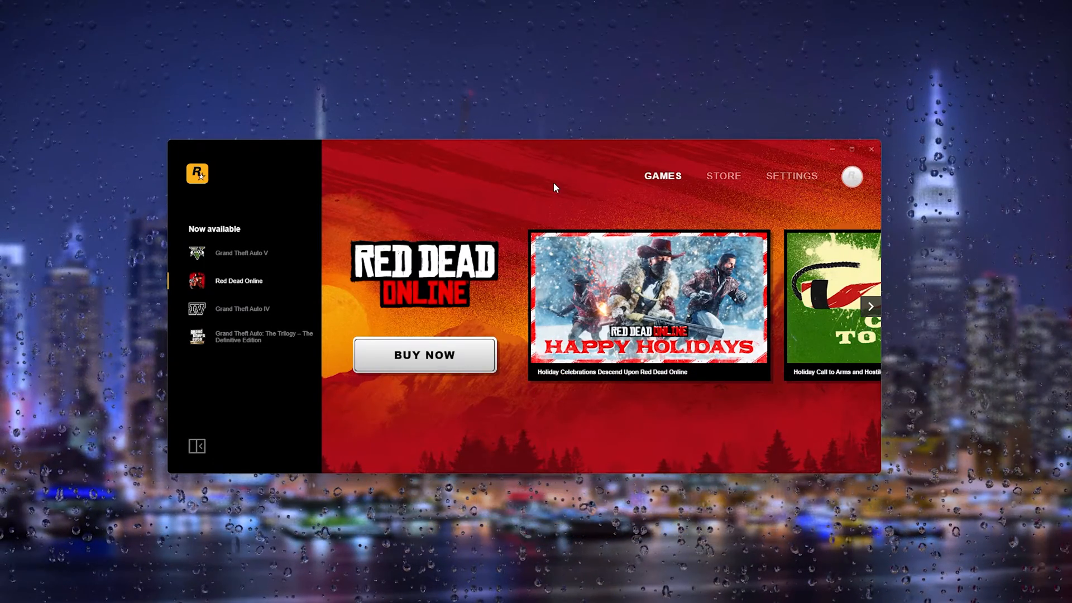
mouse_move(542, 163)
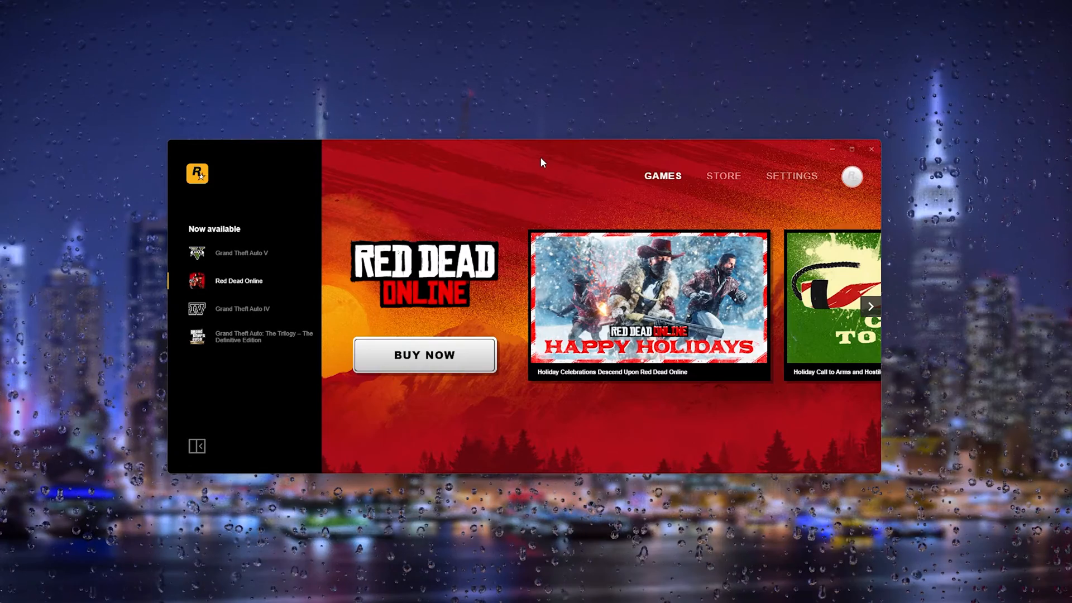
mouse_move(537, 158)
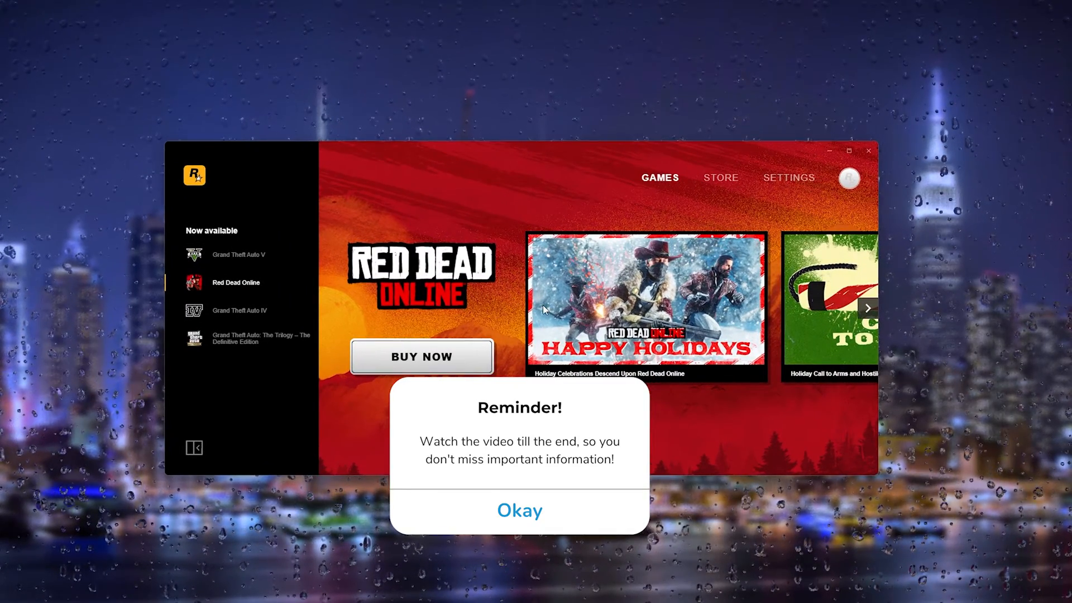
In launcher settings, review the Language dropdown and keep English.
left_click(789, 177)
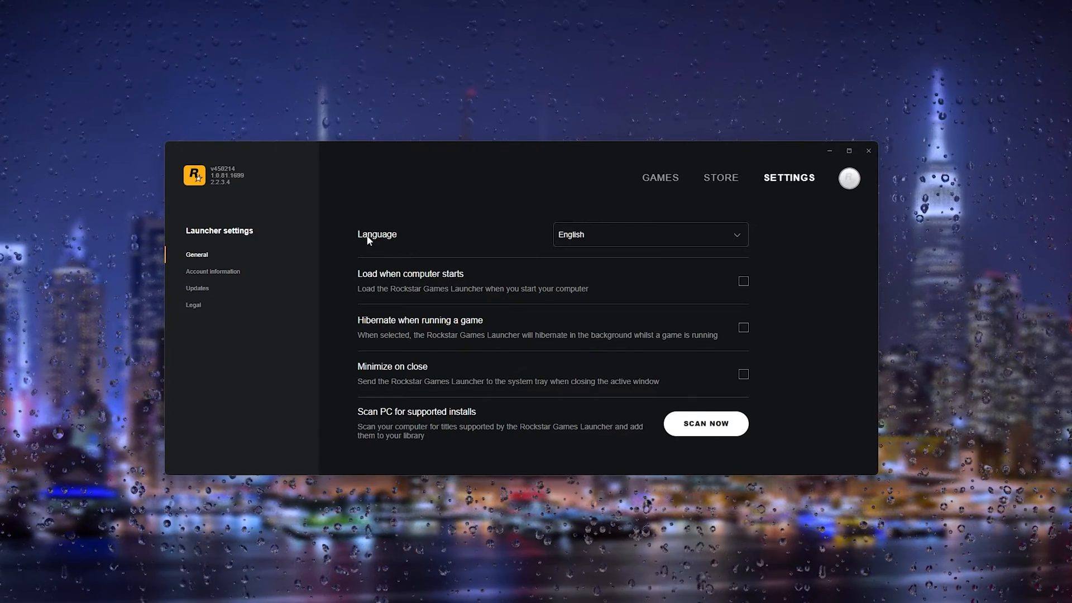
left_click(650, 235)
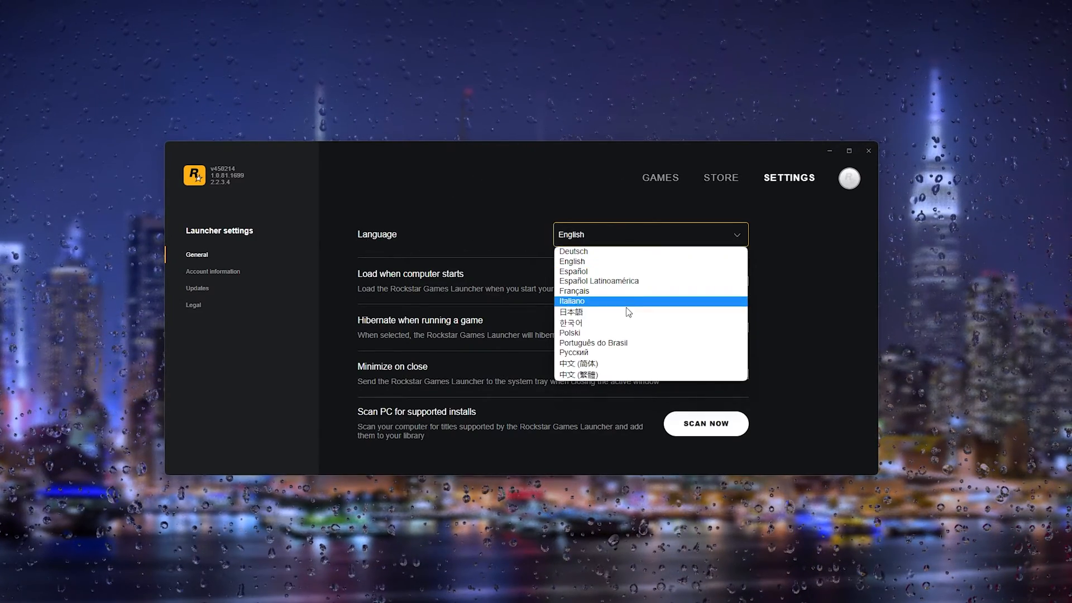
left_click(553, 182)
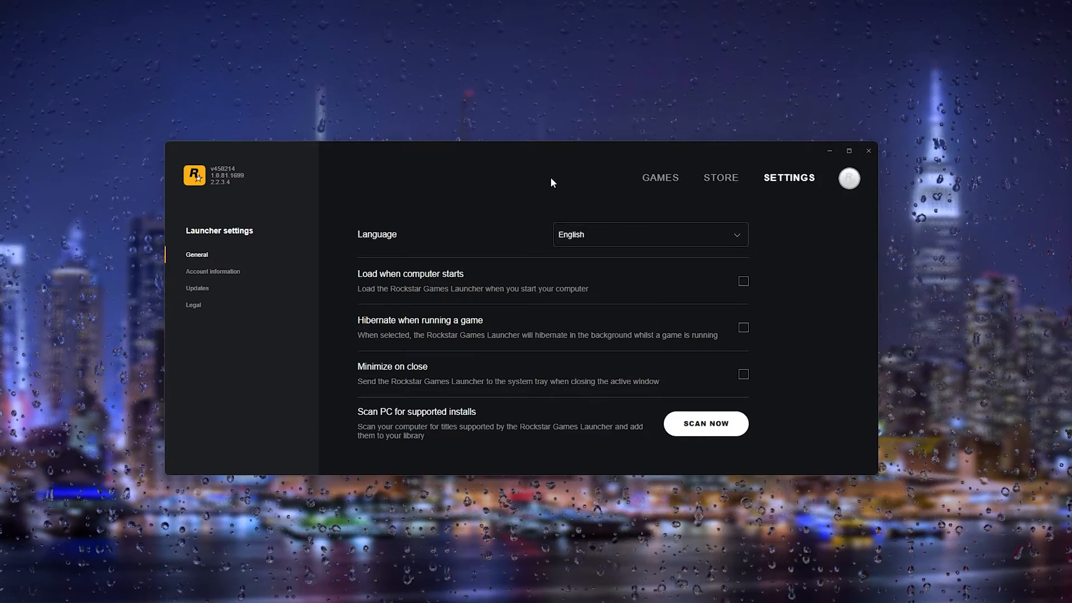
left_click(850, 178)
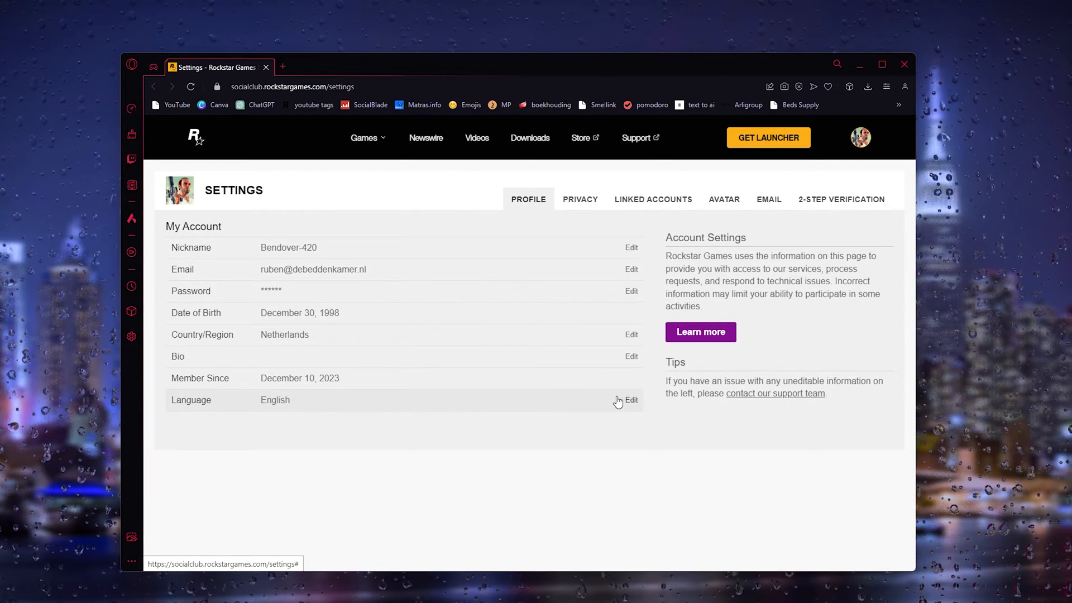
Edit the profile Language, choose English, and save the changes.
left_click(631, 400)
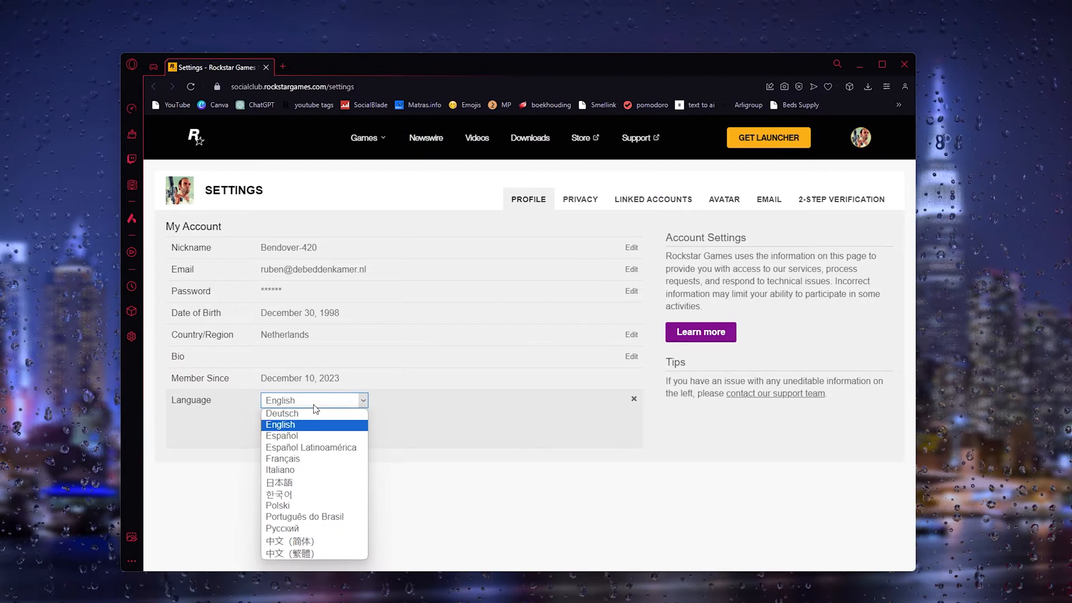
left_click(280, 424)
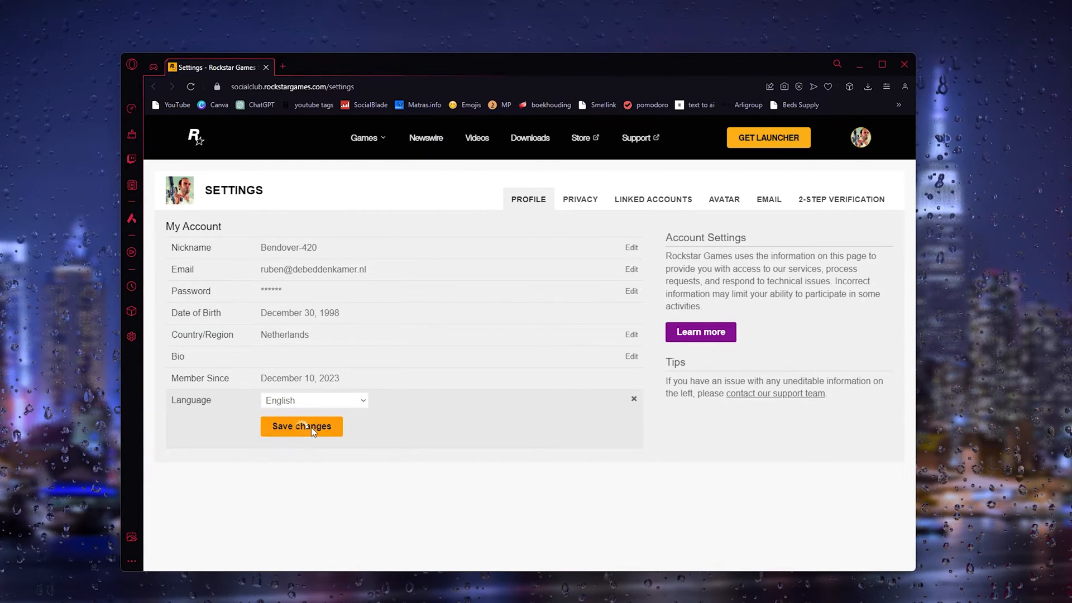
left_click(301, 426)
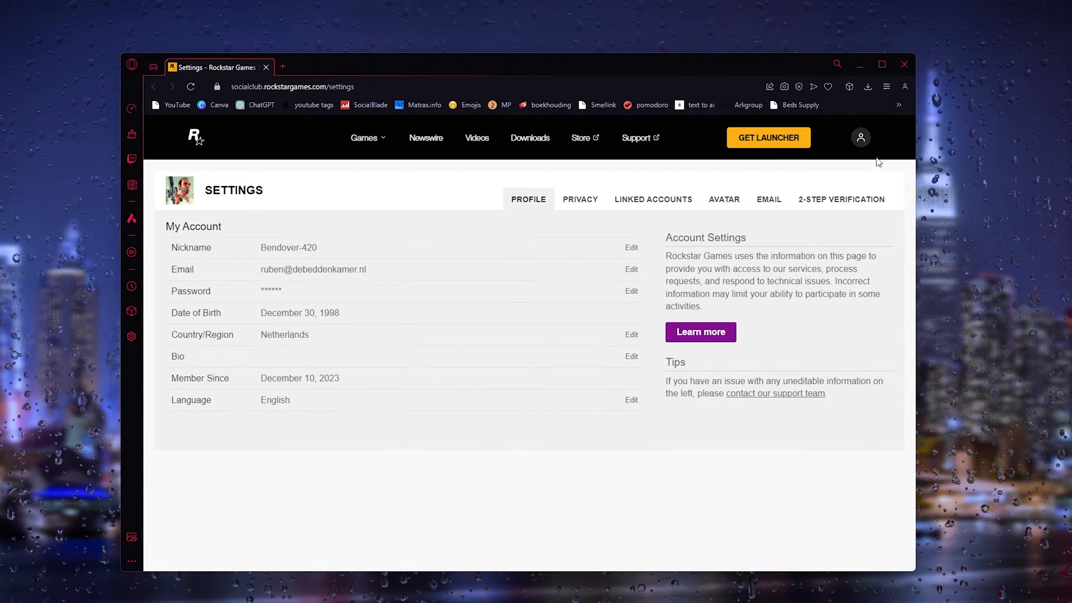
left_click(861, 137)
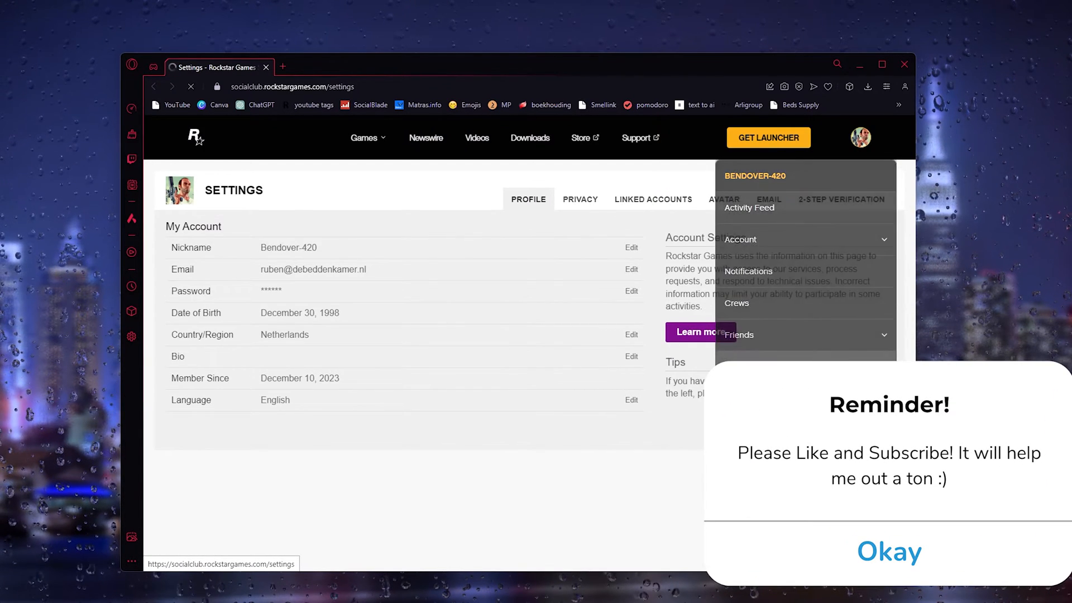
Follow the profile menu link to rockstargames.com.
left_click(890, 552)
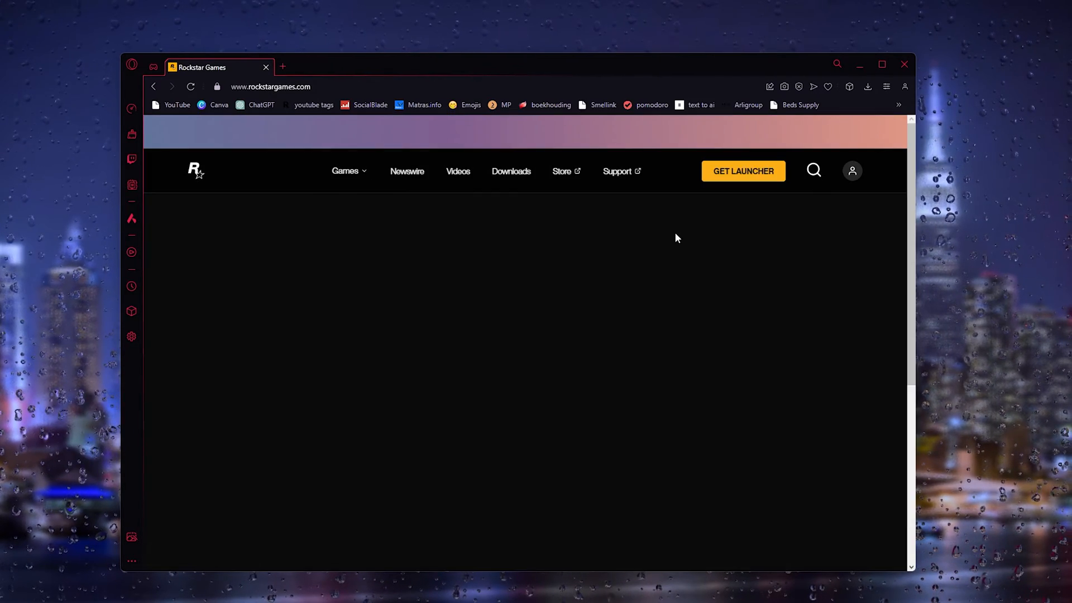
Scroll to the homepage footer and open the 'Select a Language' list.
scroll("down", 3)
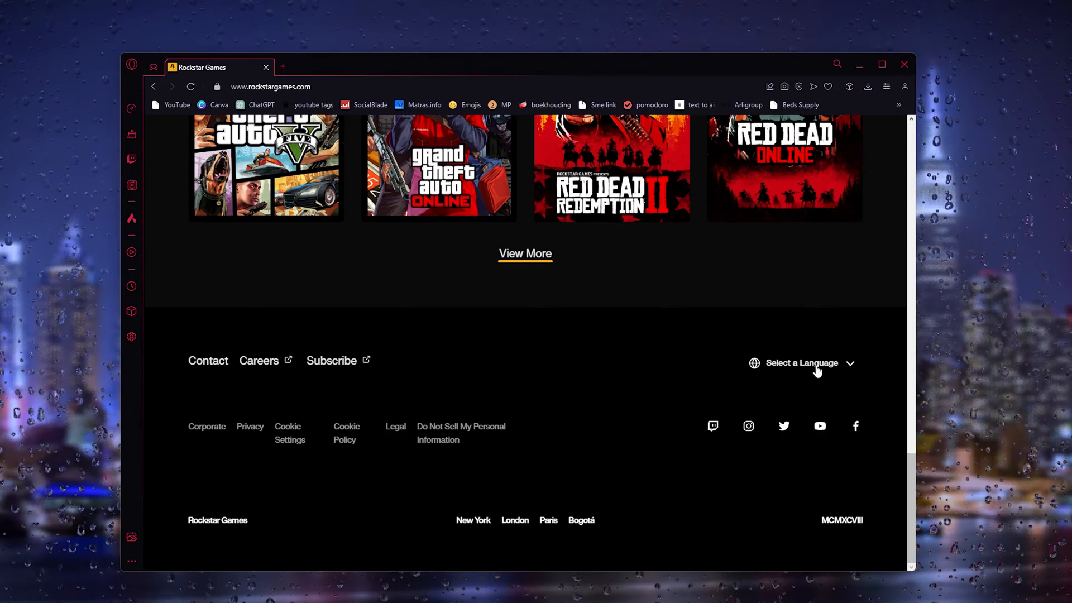
left_click(802, 363)
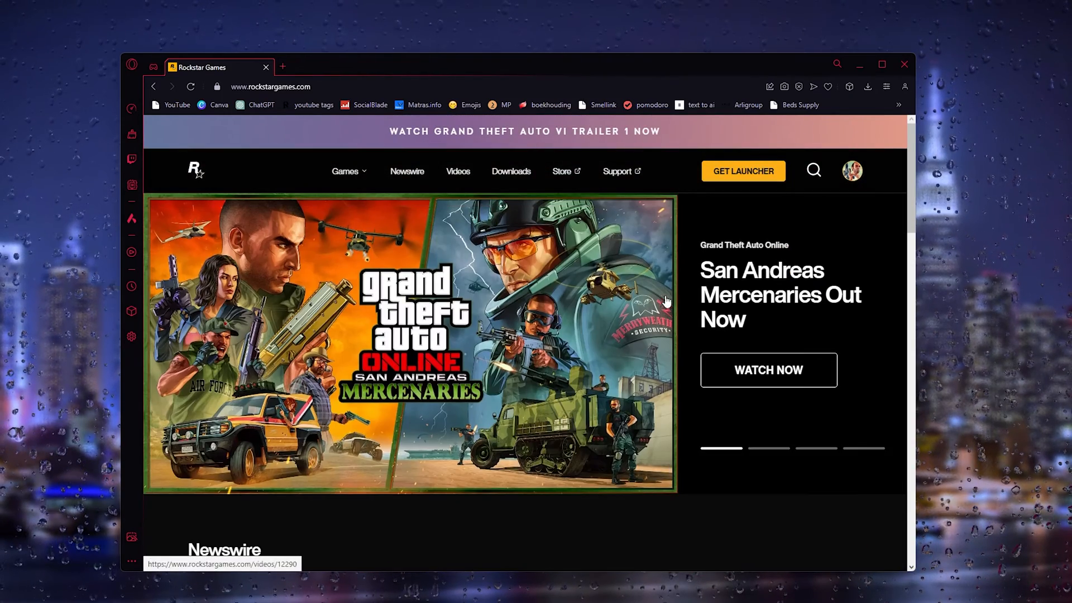
mouse_move(832, 204)
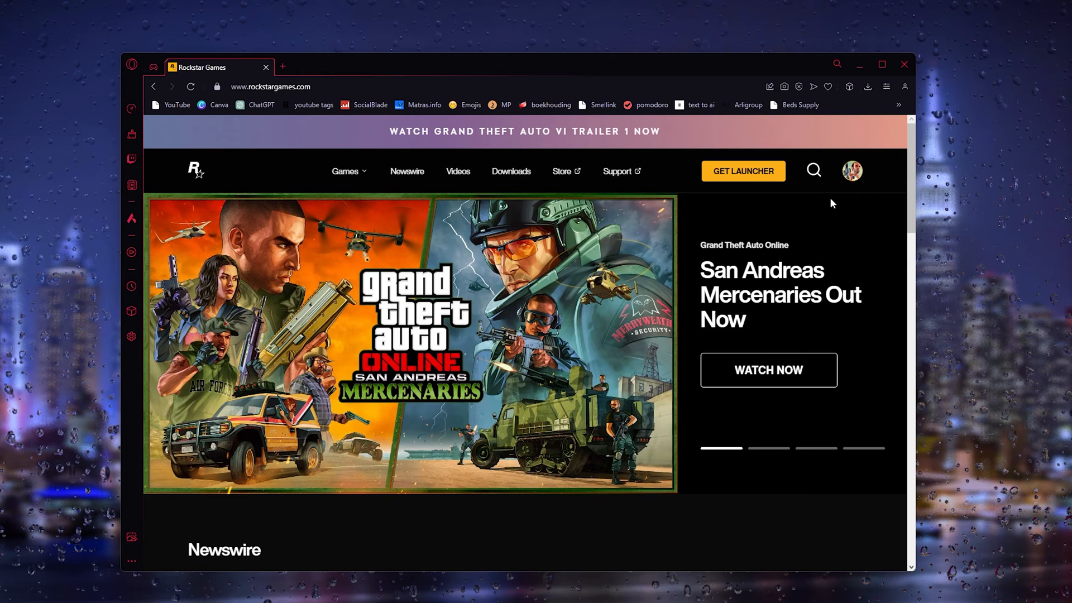